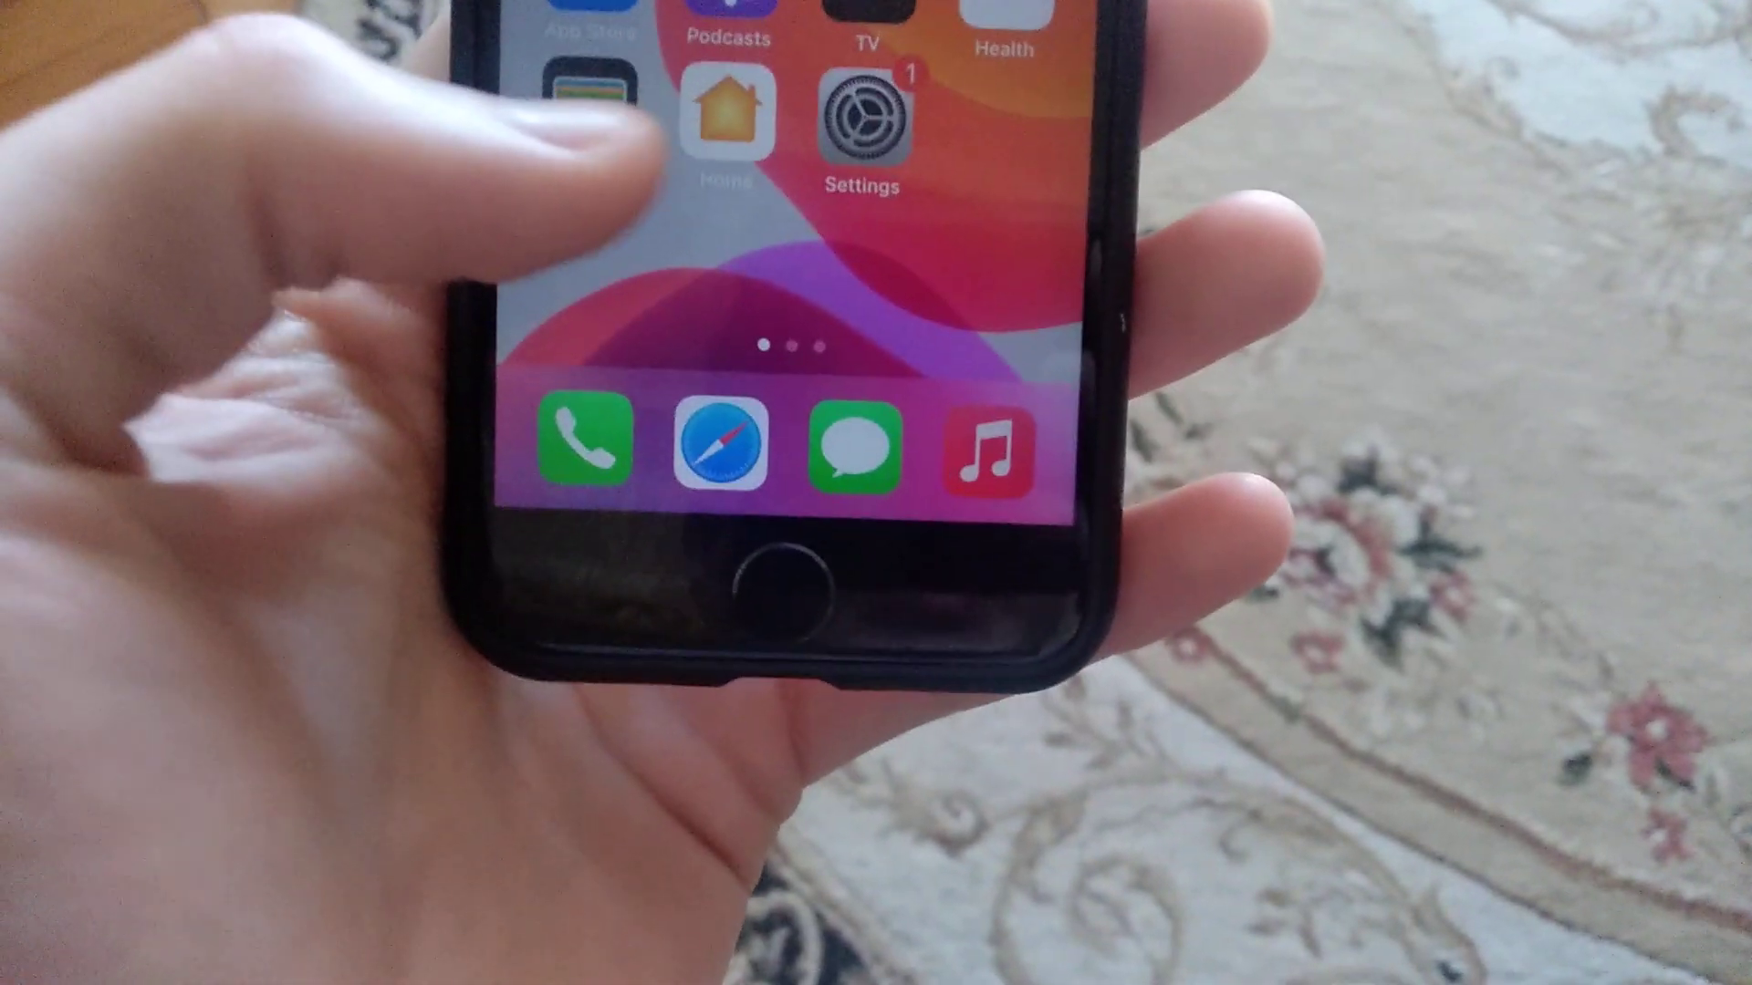
Launch the Settings app from the home screen.
click(860, 123)
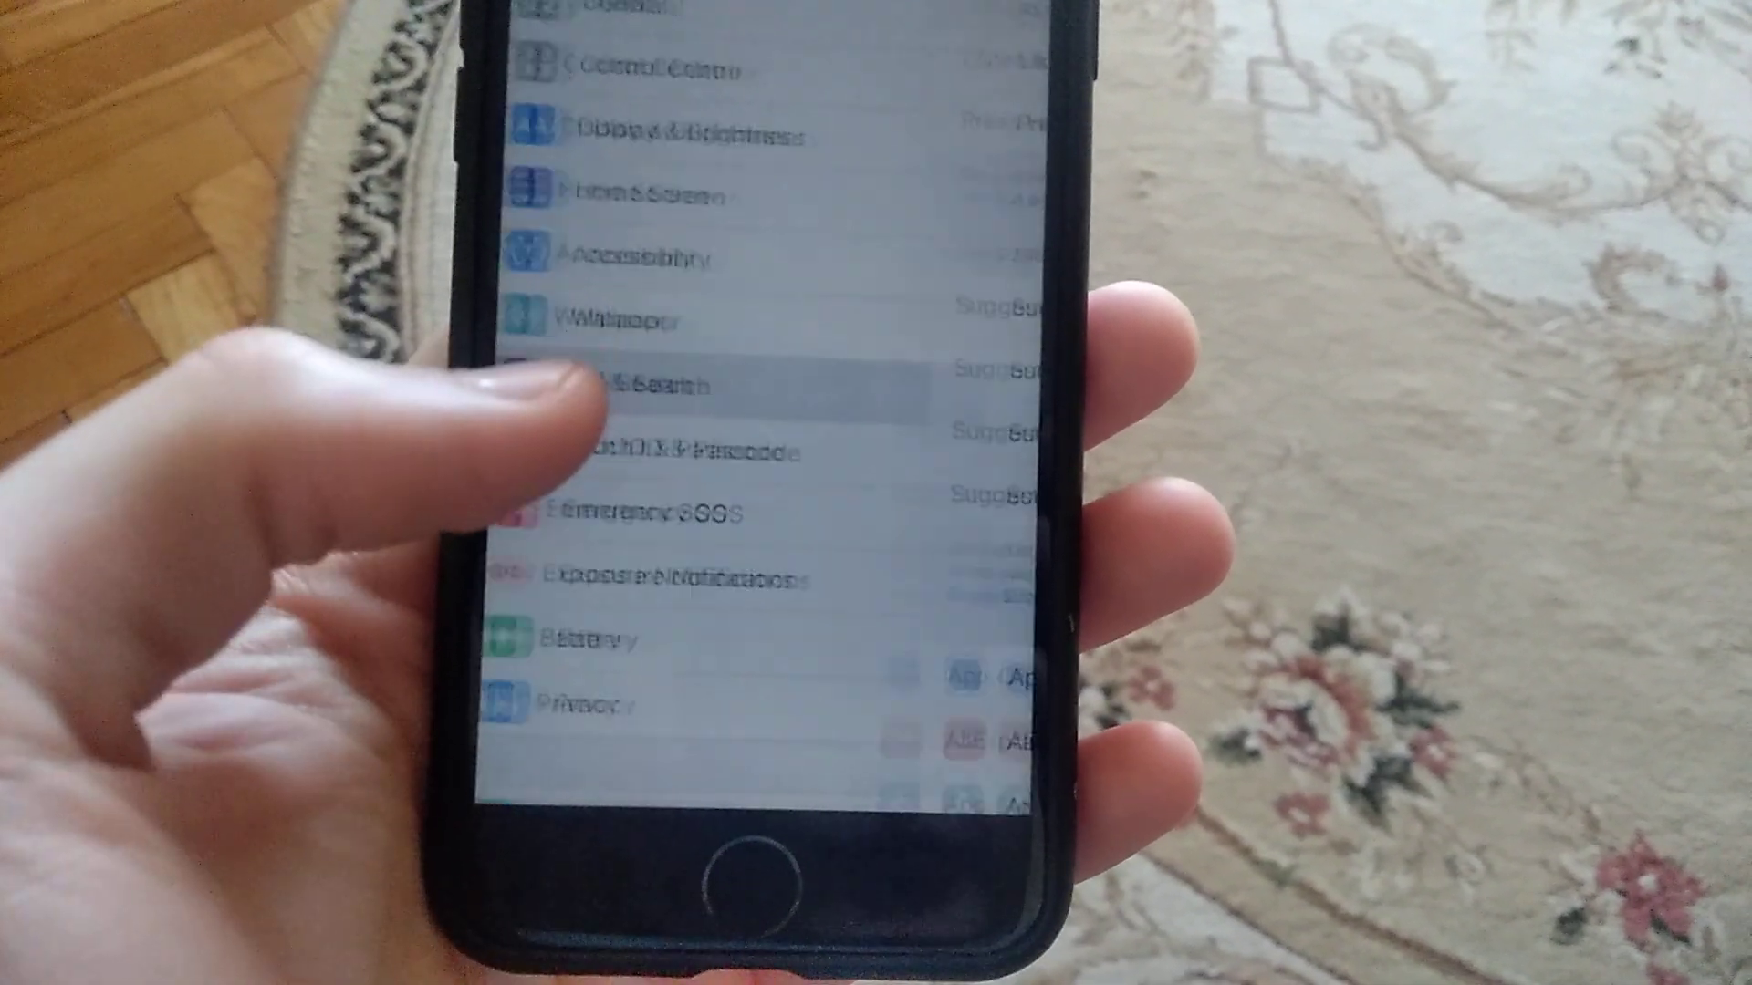
click(670, 385)
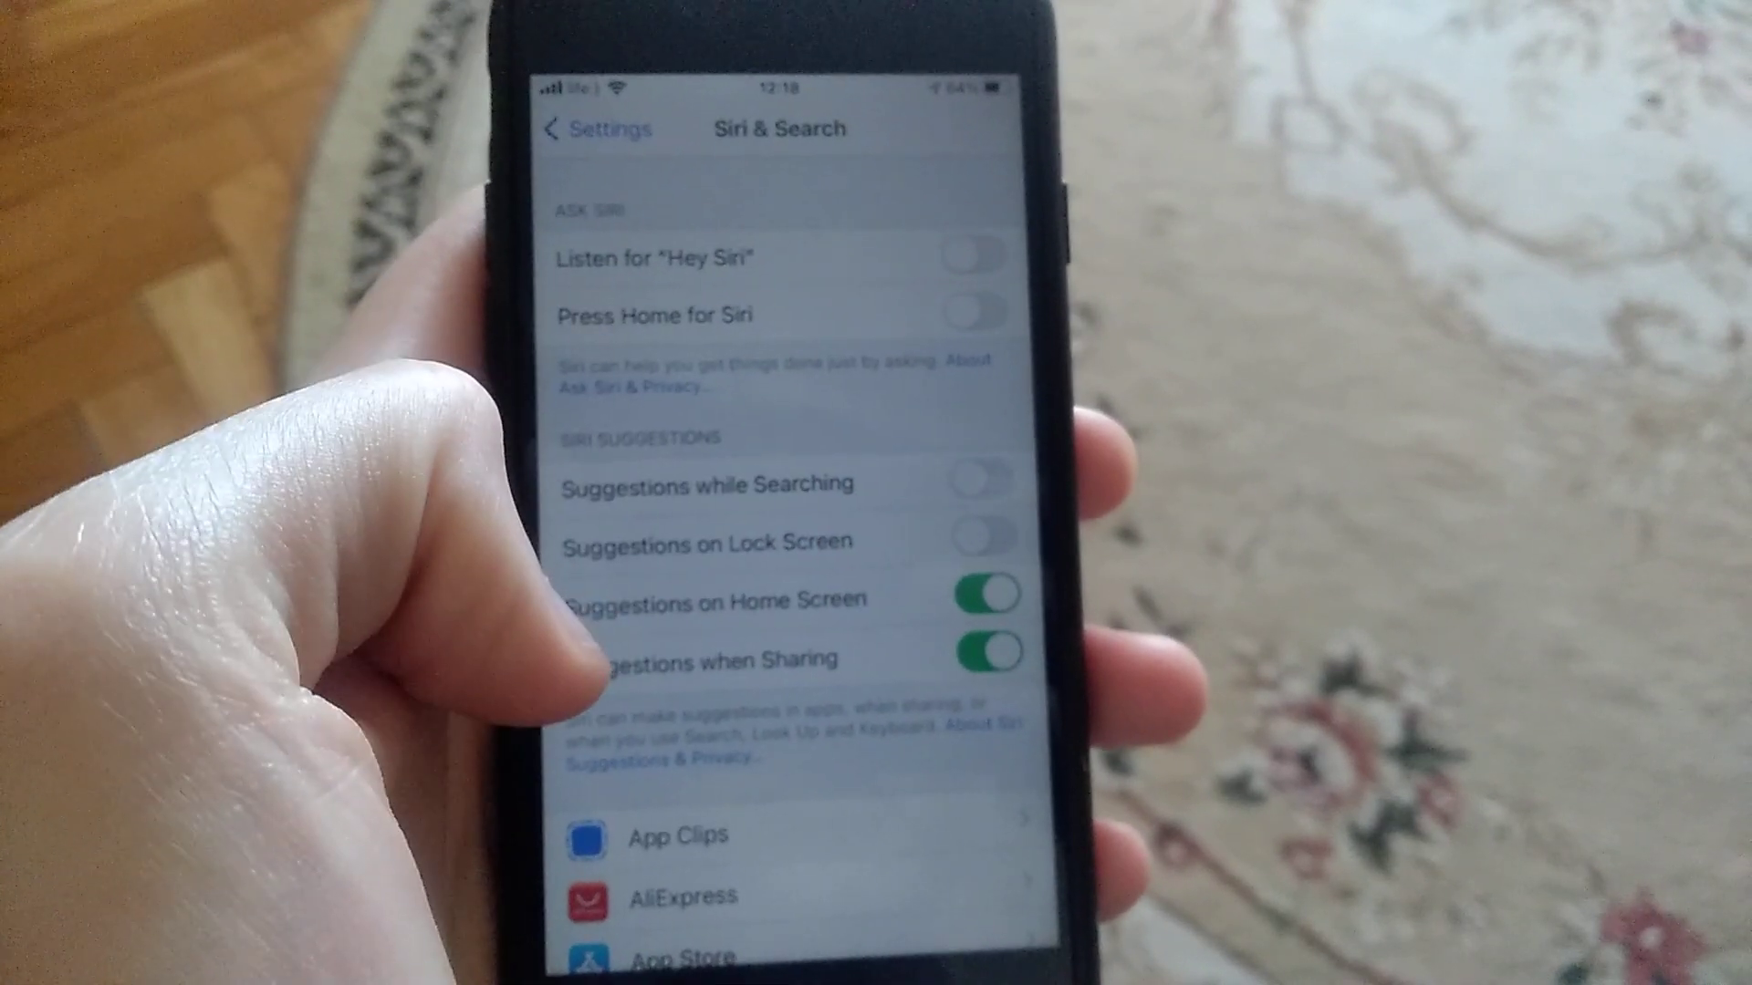
scroll(down, 3)
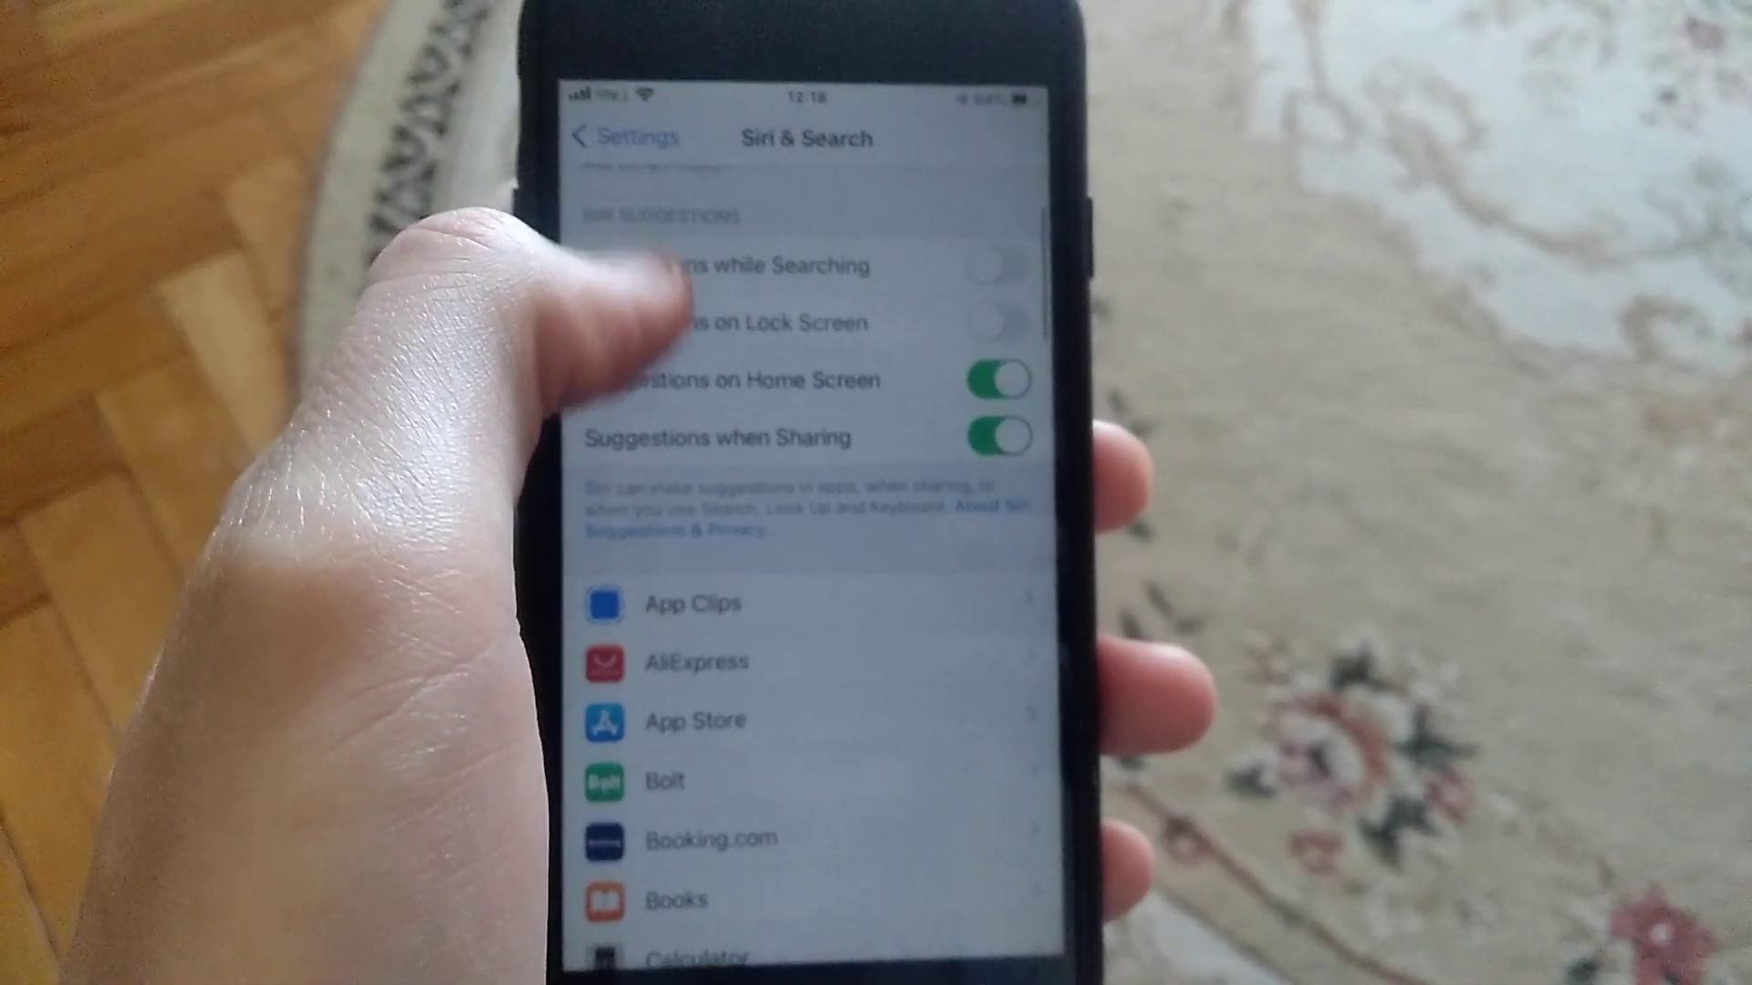
scroll(down, 3)
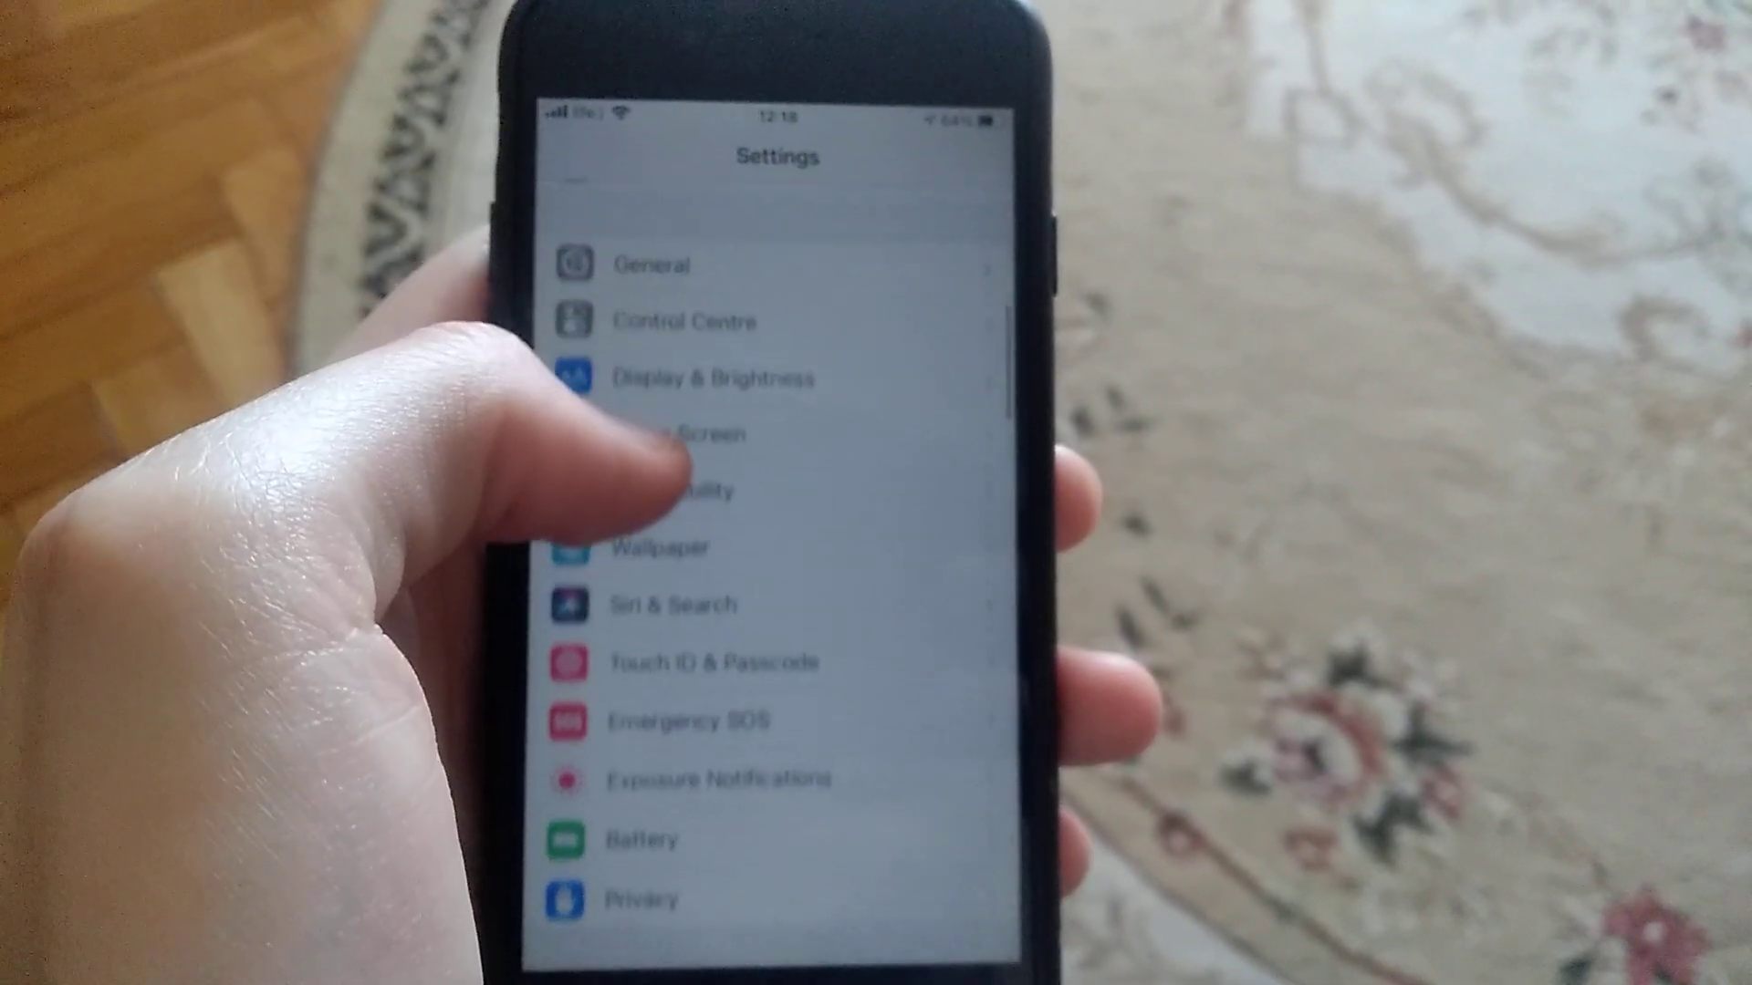
Review Mobile Data, Personal Hotspot and VPN, then reach Shut Down in General.
scroll(down, 3)
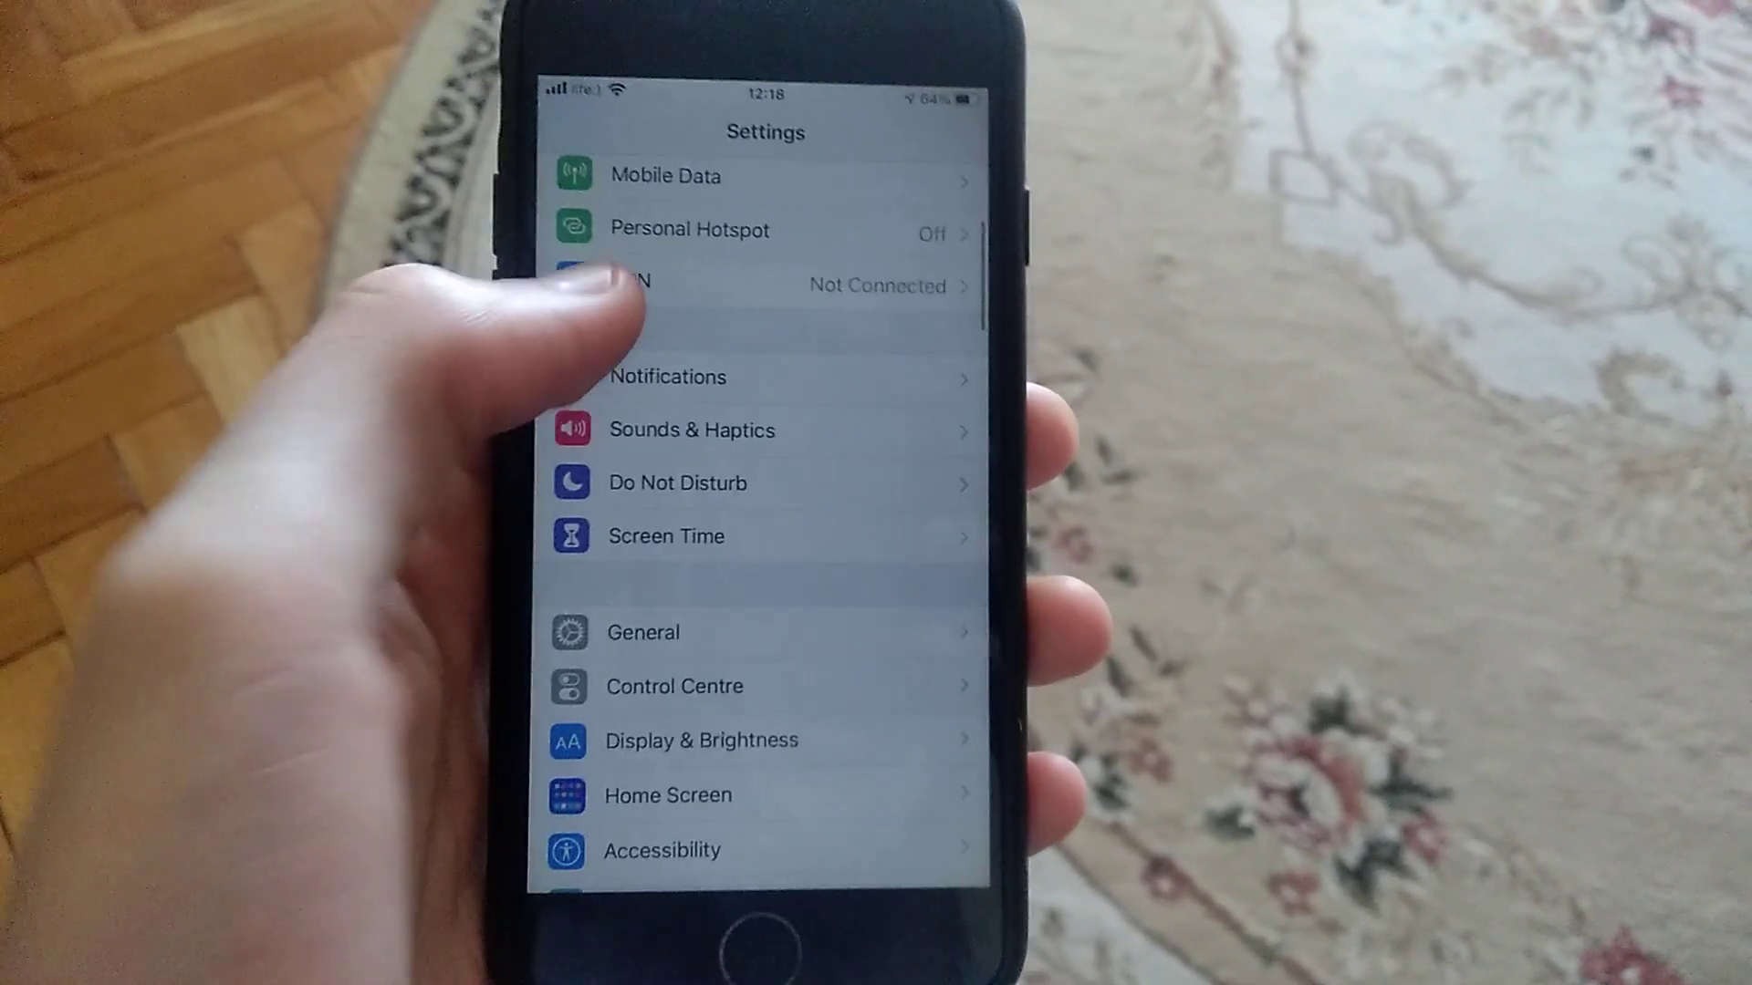
click(642, 633)
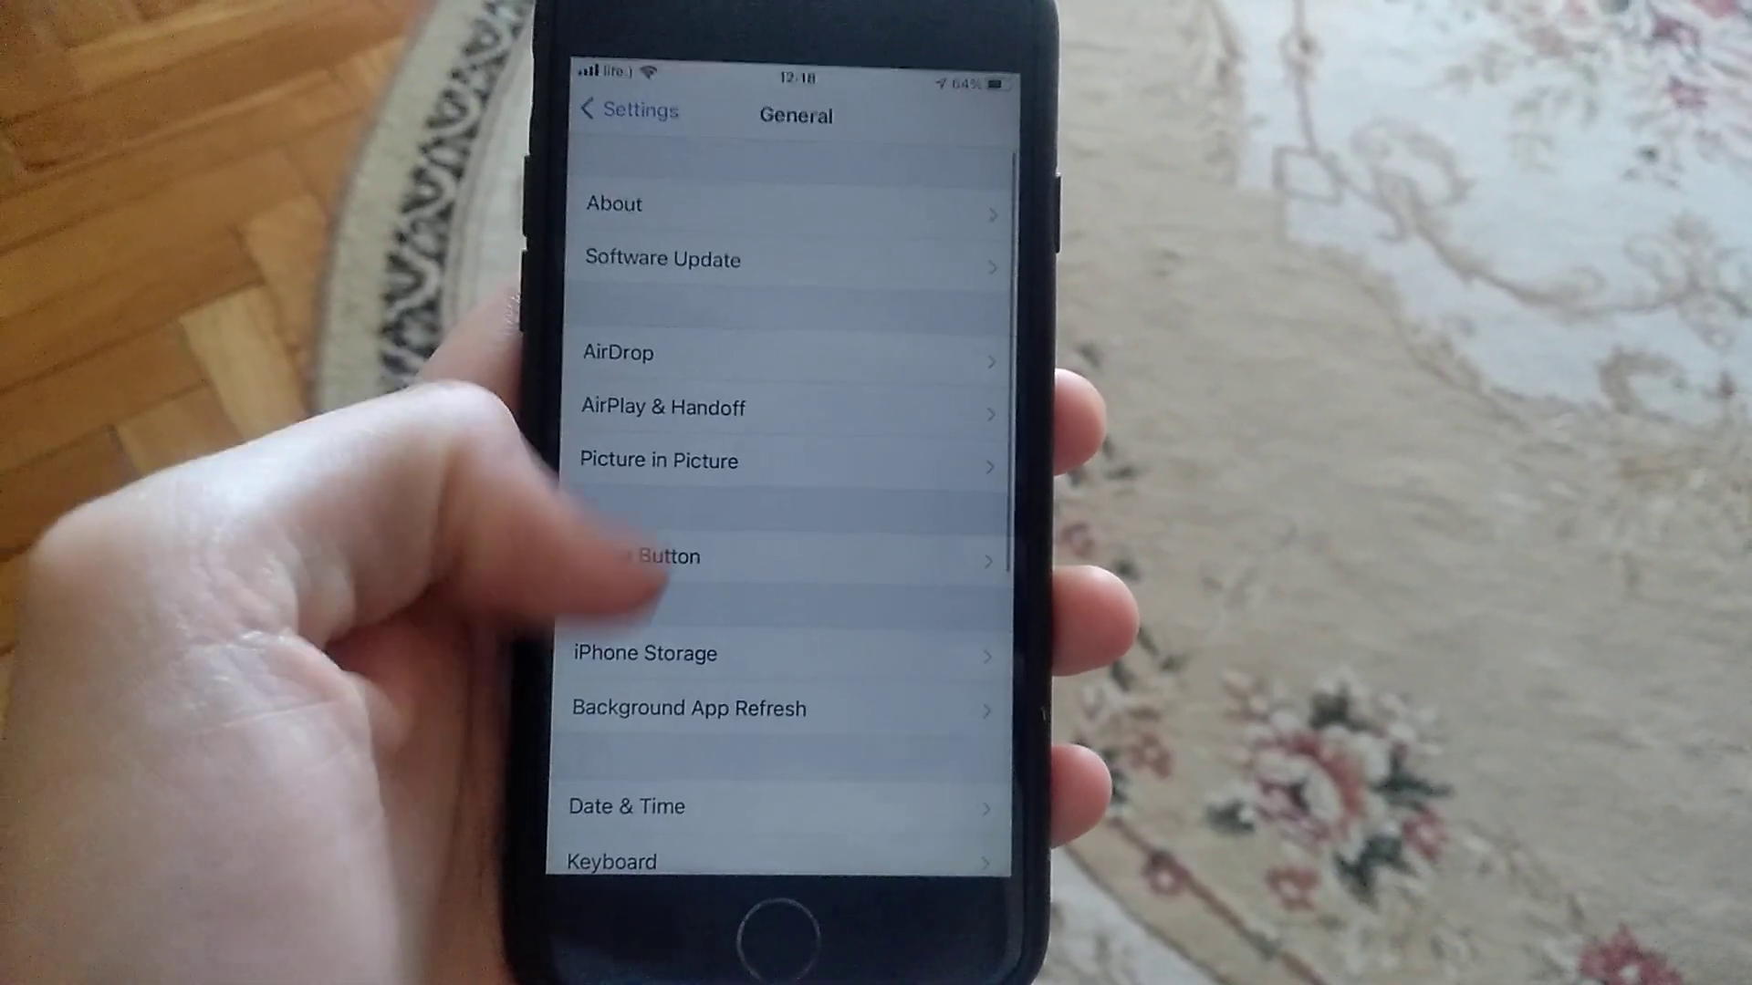
scroll(down, 3)
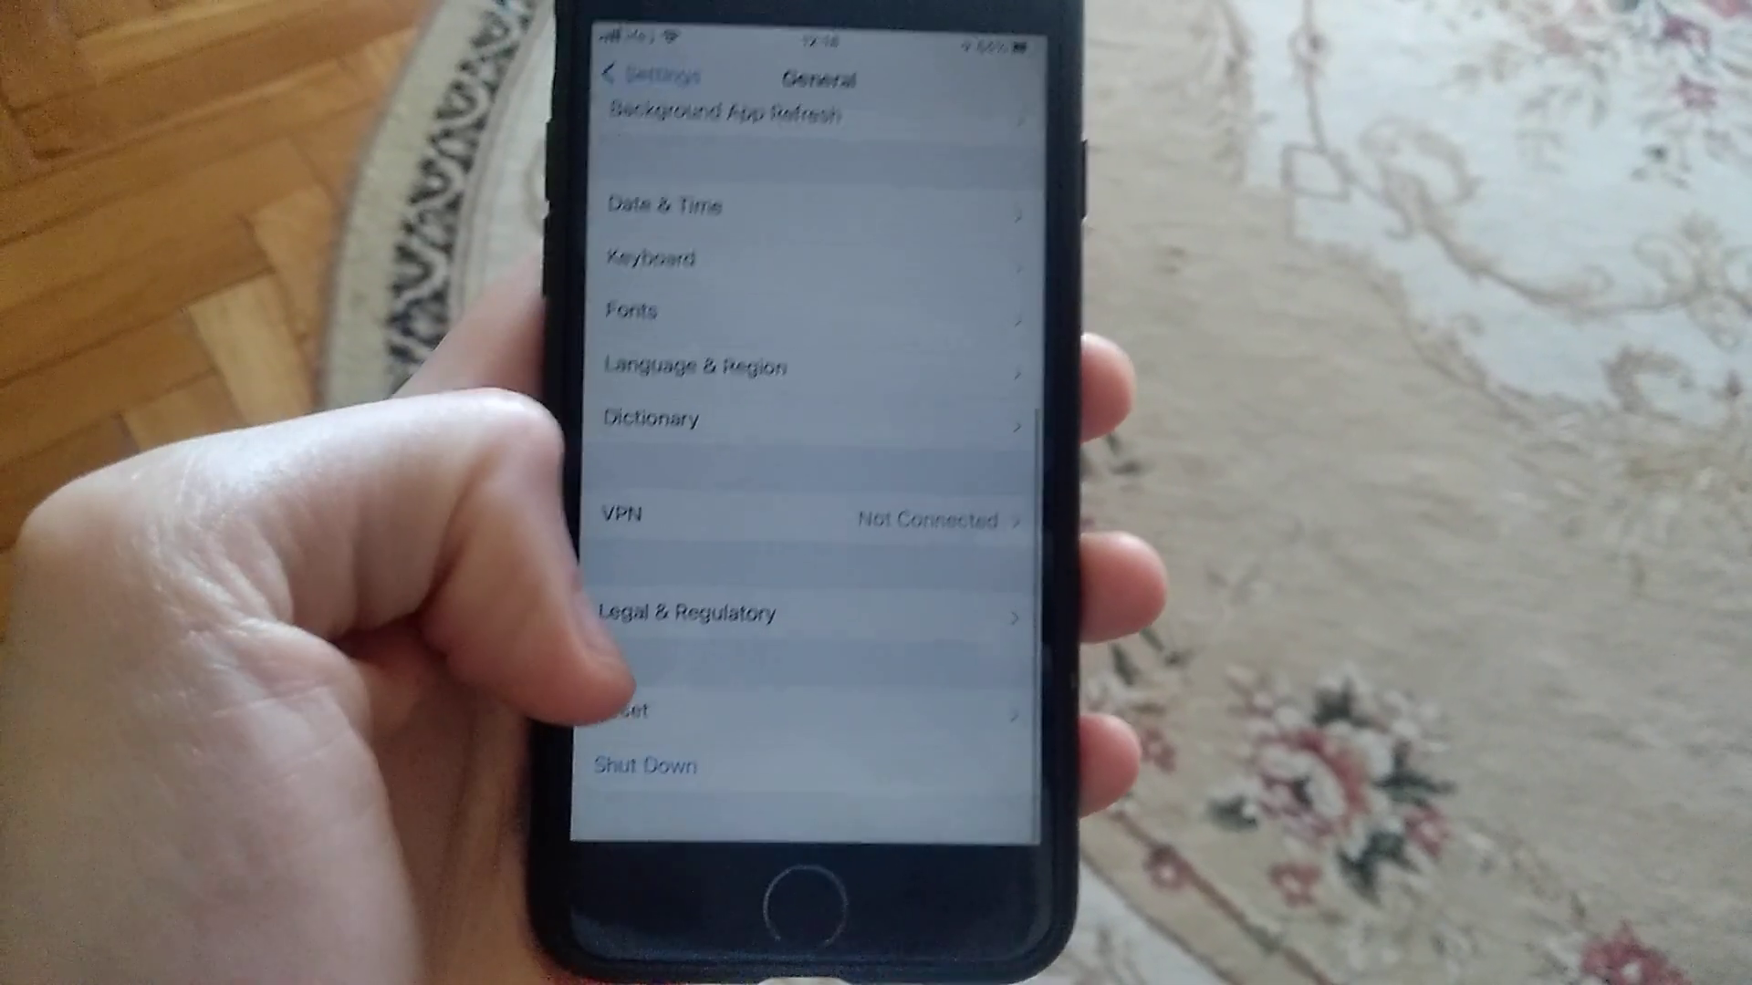